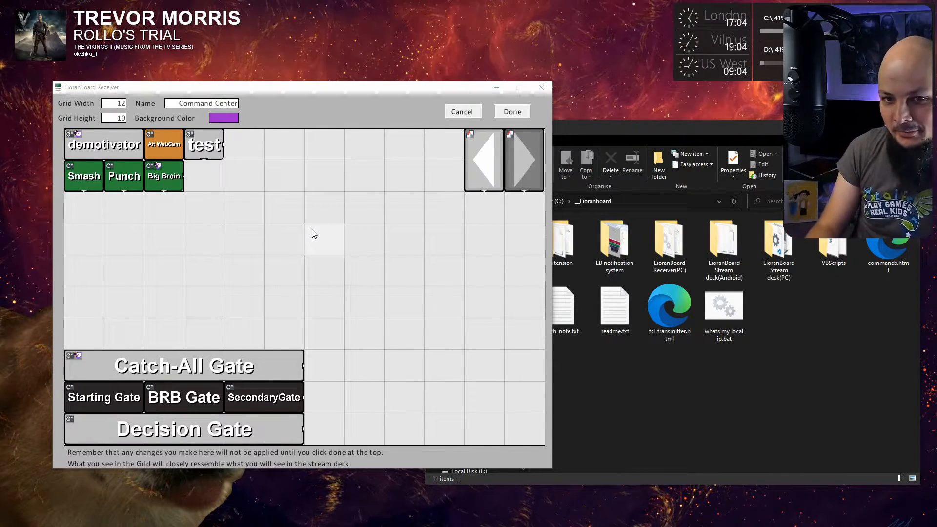
mouse_move(210, 267)
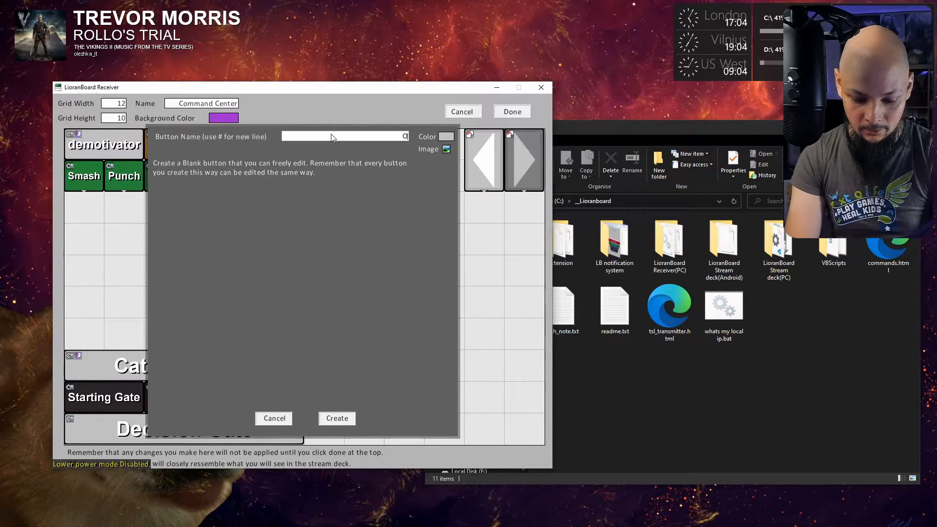
- Create a blank button named 'OleCommand' on the Command Center grid
text(OleCommand)
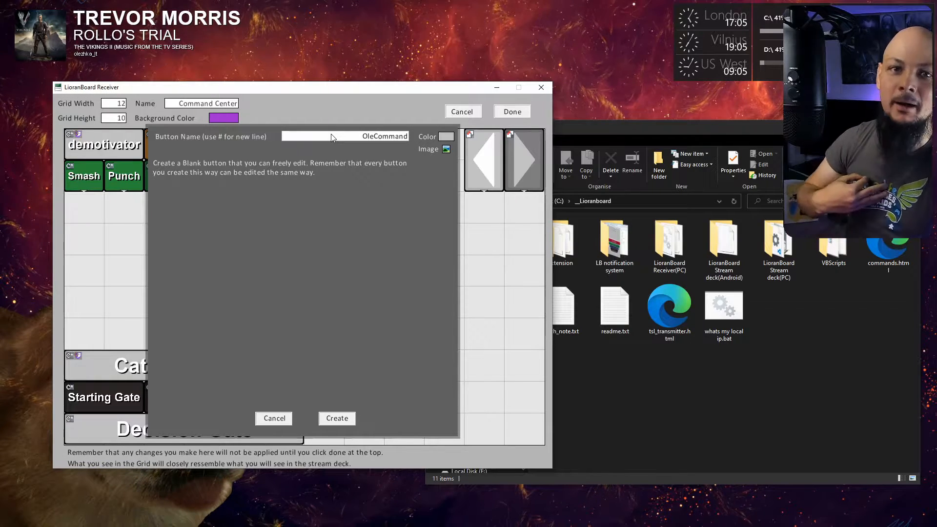
click(336, 418)
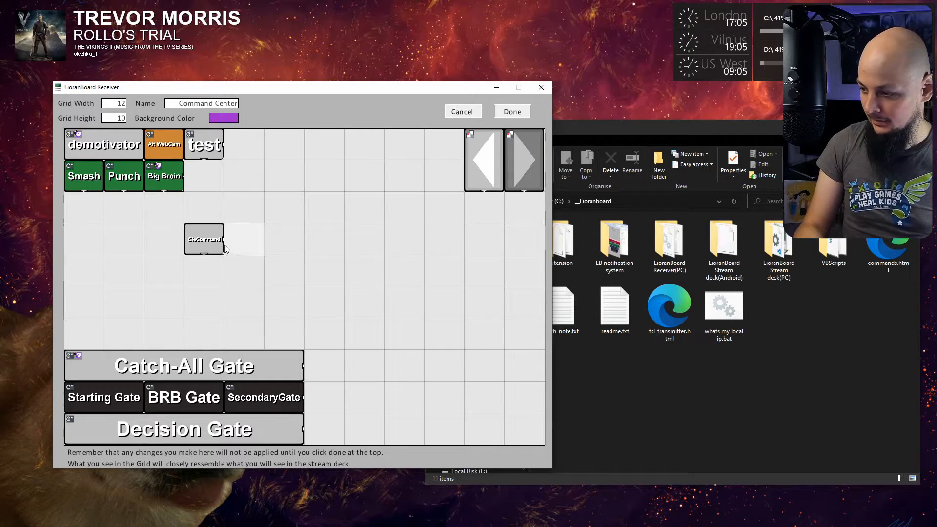
- Add a Twitch: Chat Message command to the OleCommand button
right_click(204, 239)
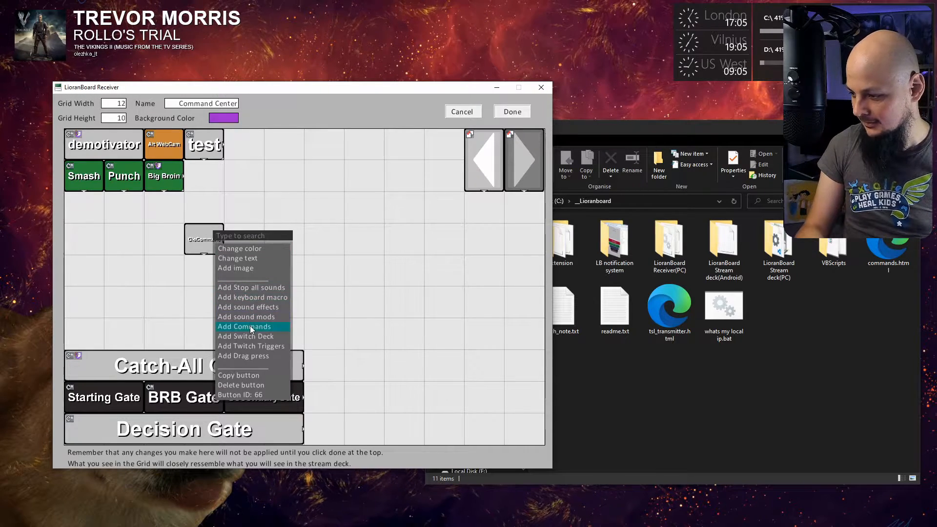
click(243, 327)
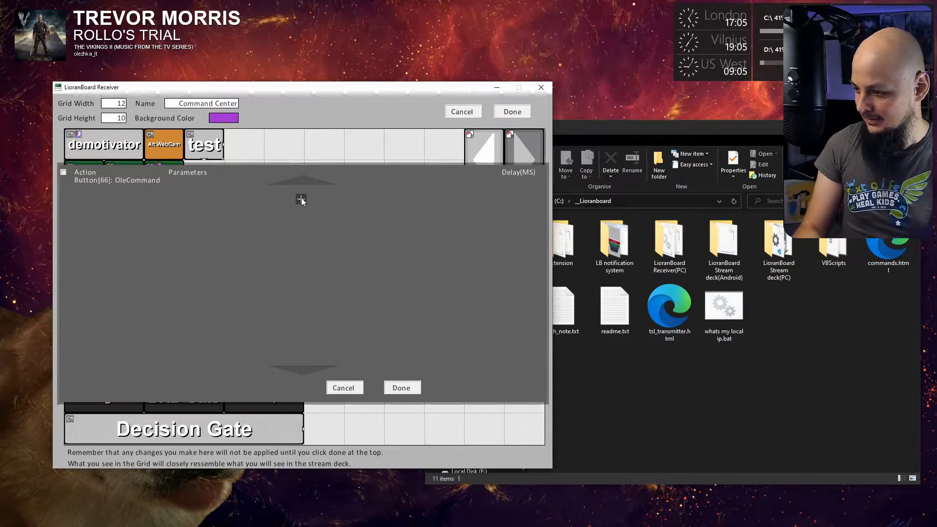
click(182, 205)
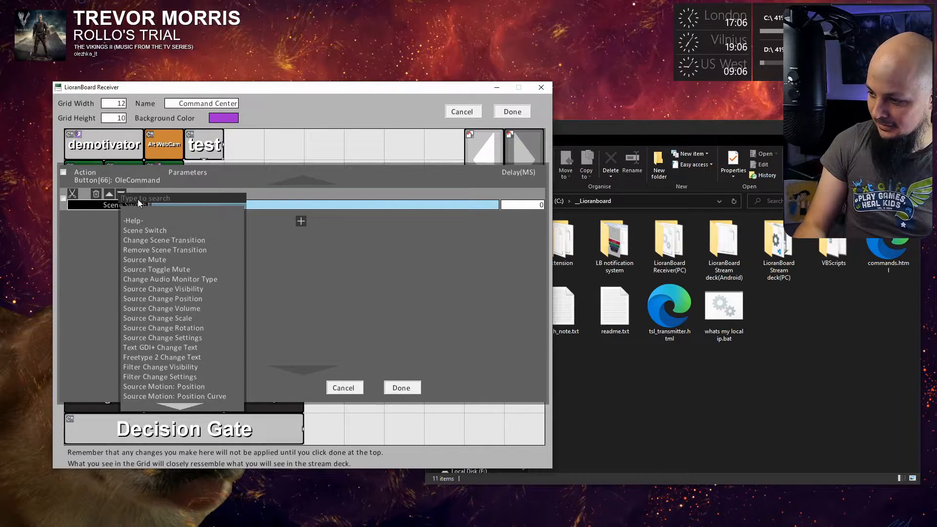
mouse_move(153, 205)
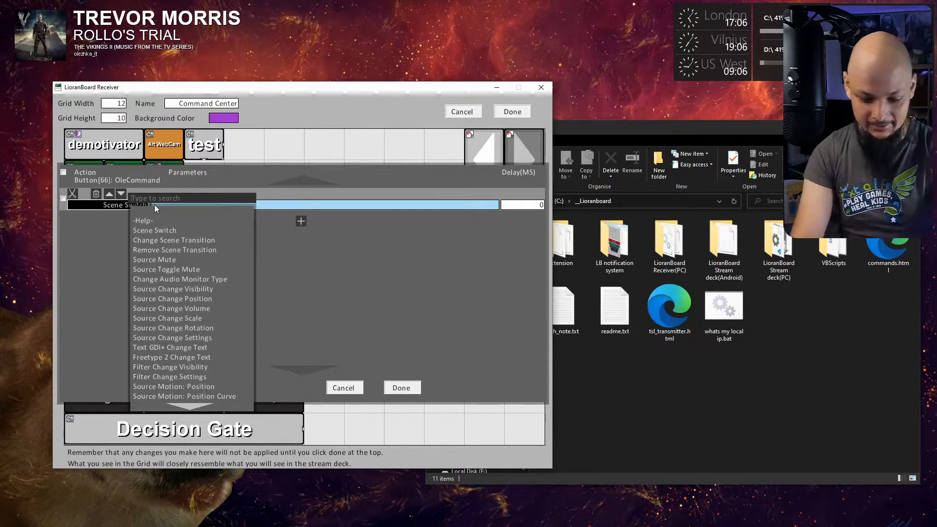
text(cha)
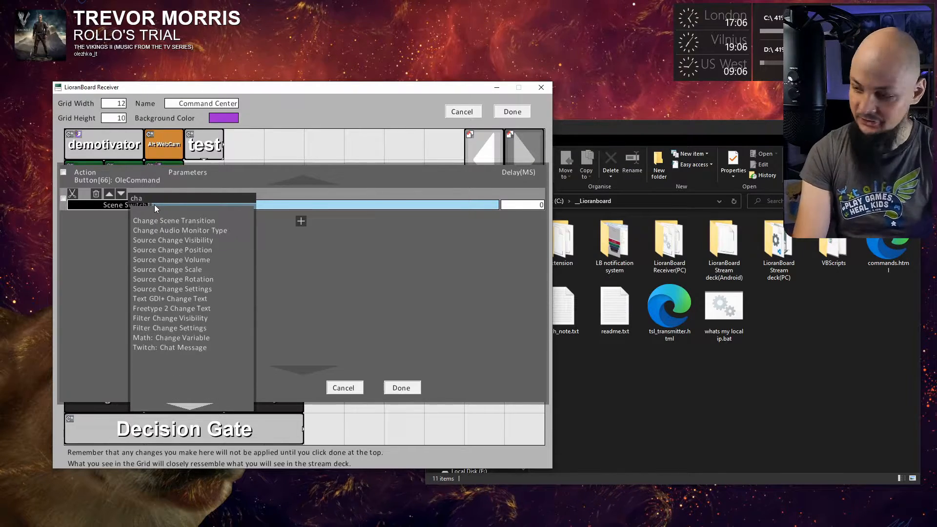
text(t)
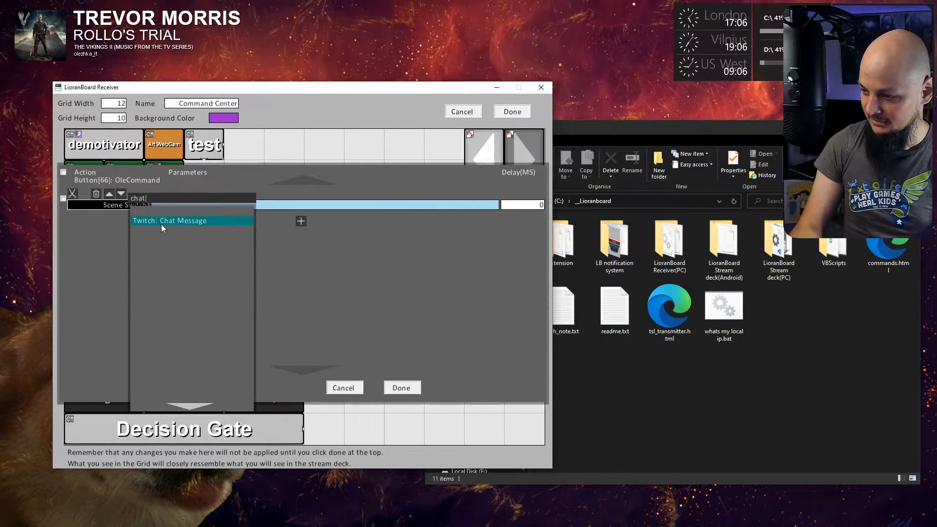
click(182, 221)
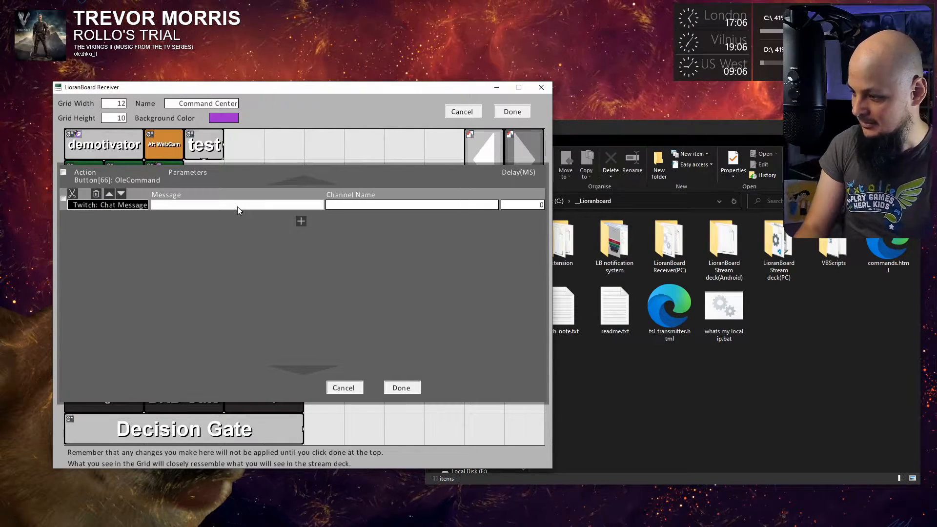
- Set the message to 'Hey, nice to see you again!' and channel to 'questonableol'
text(Hey)
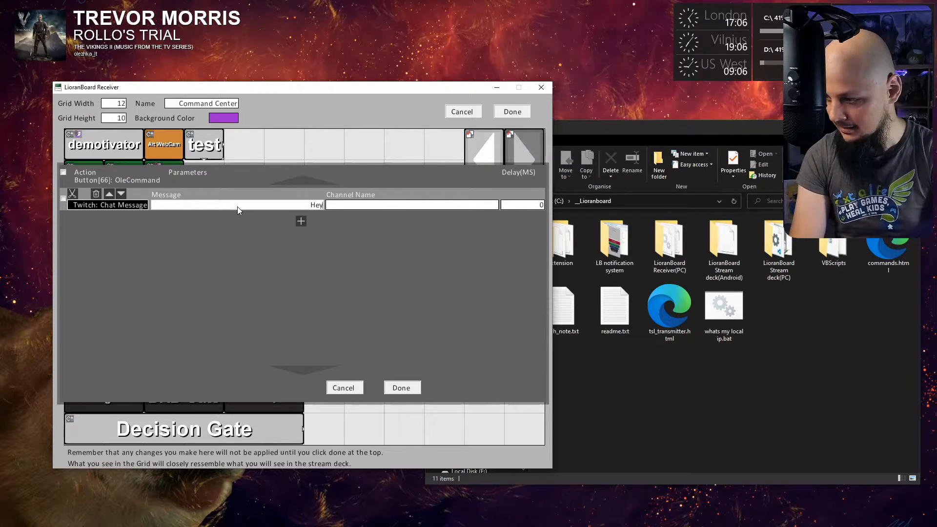
text(, nice t)
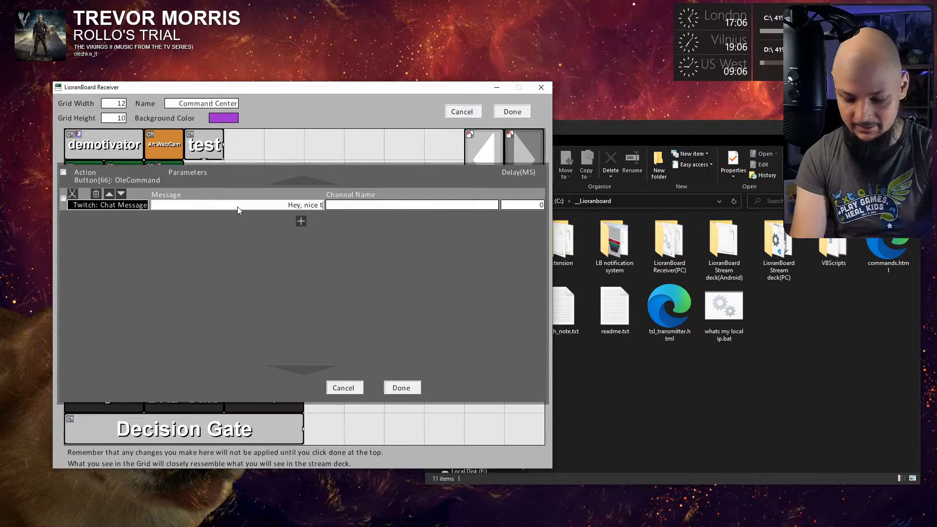
text(o see you)
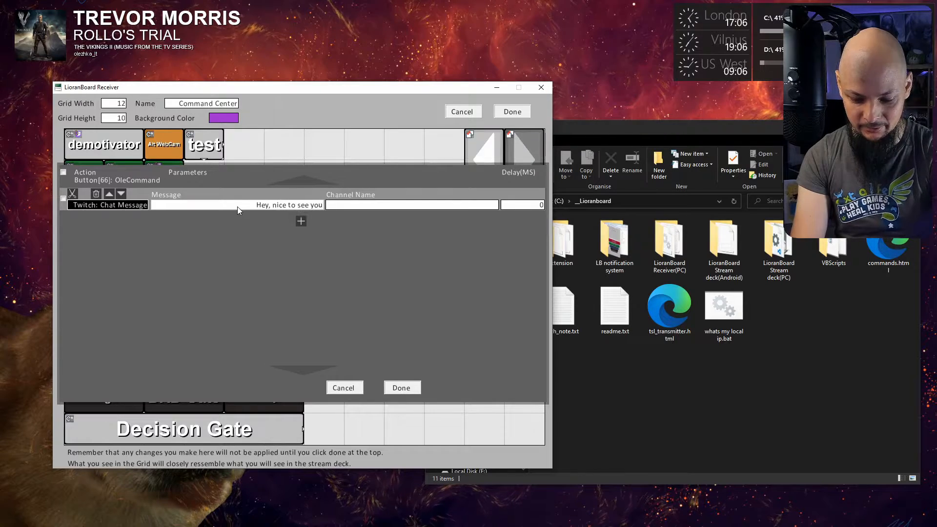
text(again!)
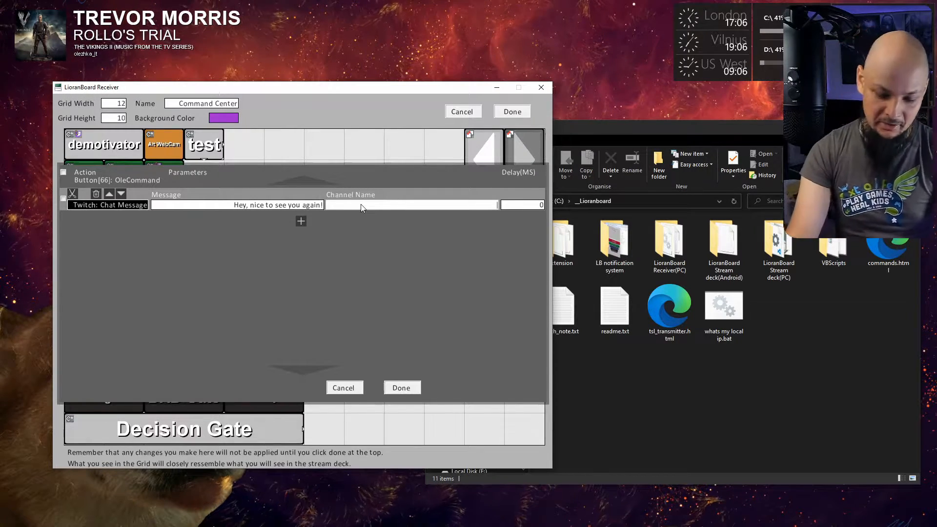
text(questonableole)
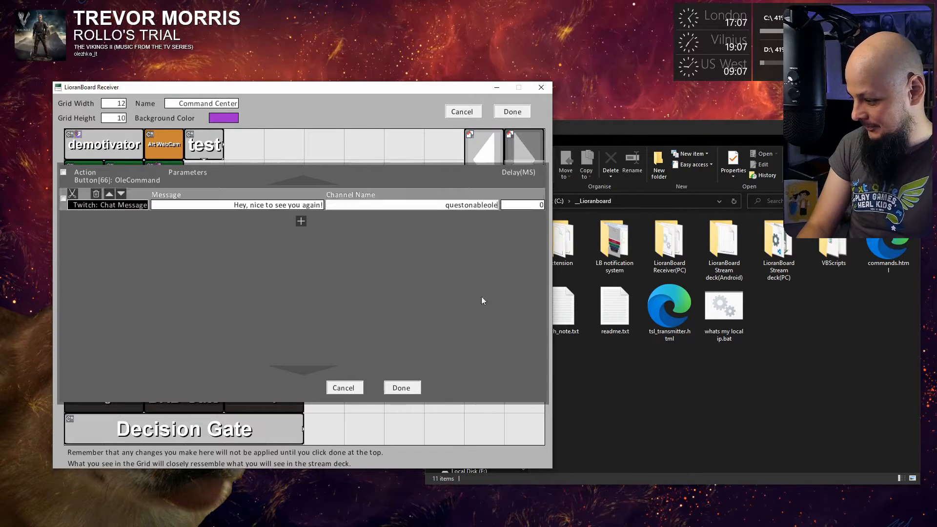
- Save the button, launch the Stream Deck app to test OleCommand, and reopen the deck editor
click(401, 386)
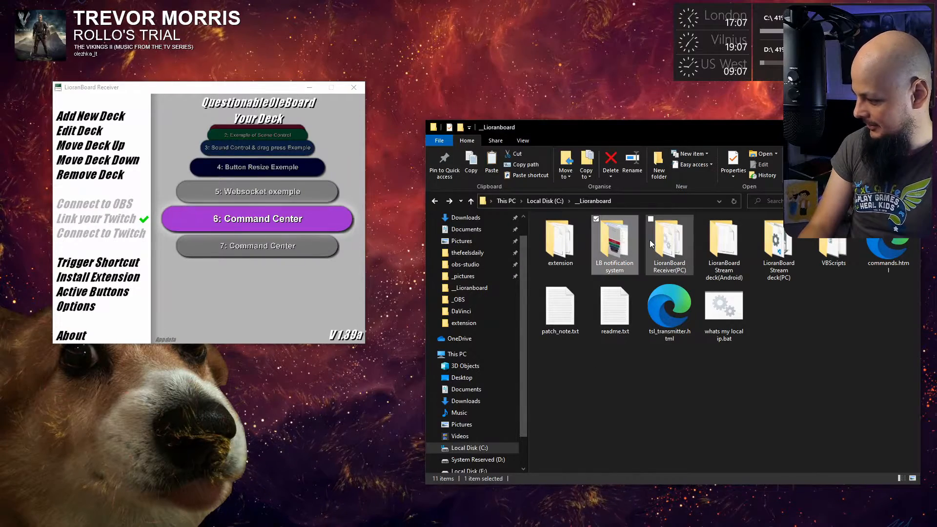
double_click(778, 242)
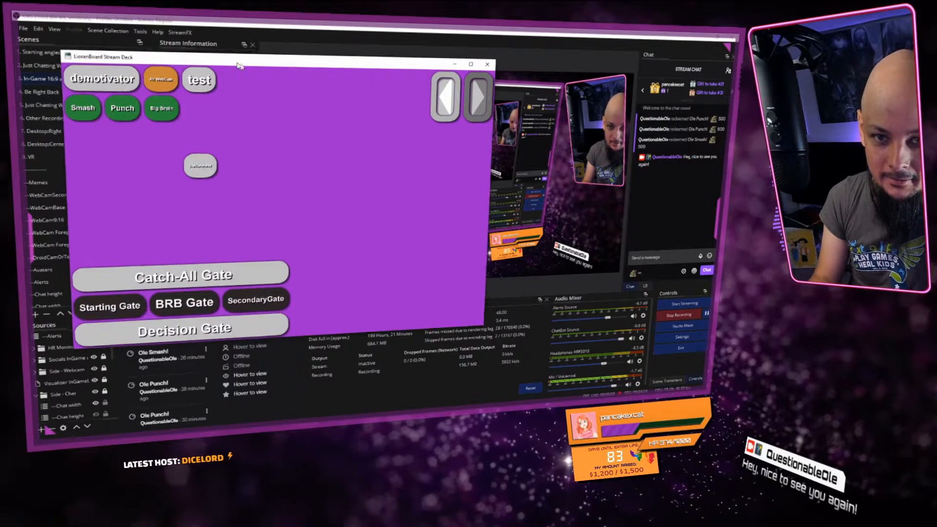
click(487, 64)
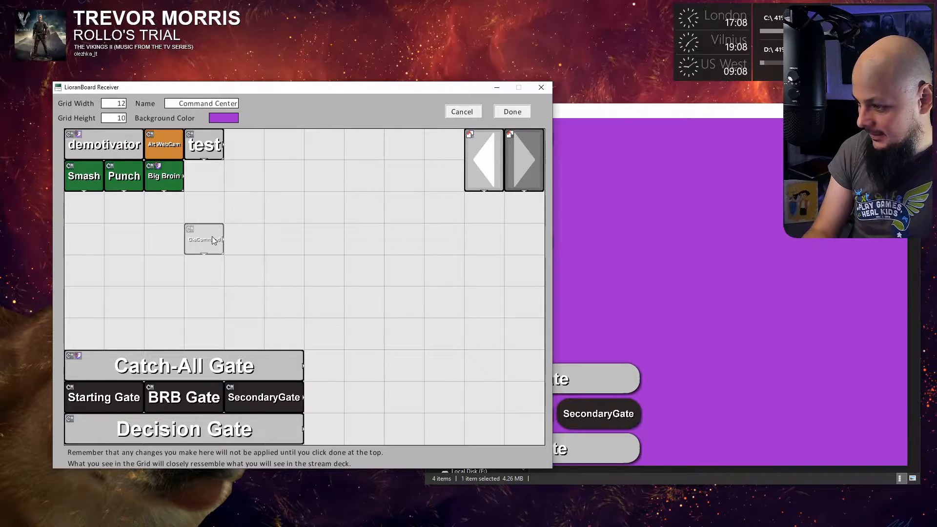
- Give OleCommand a Twitch chat-message trigger set to '!hi'
right_click(204, 239)
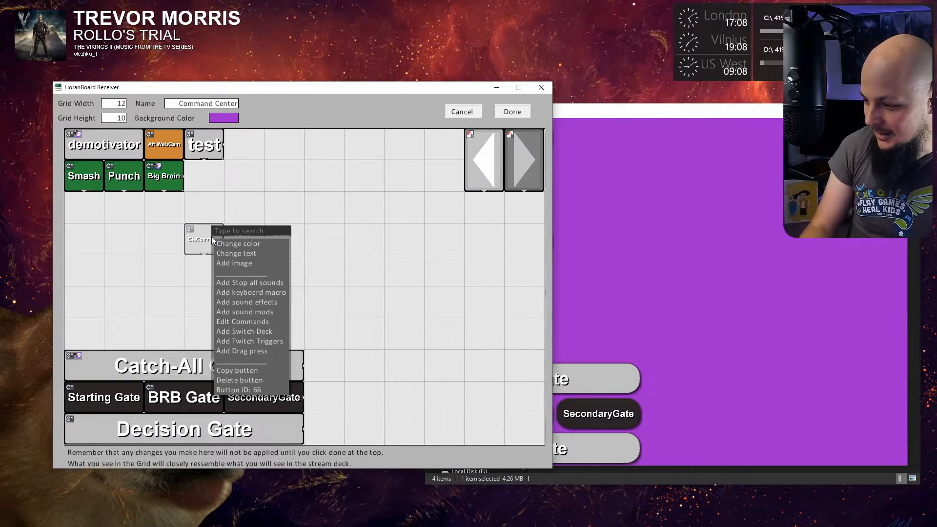
mouse_move(249, 331)
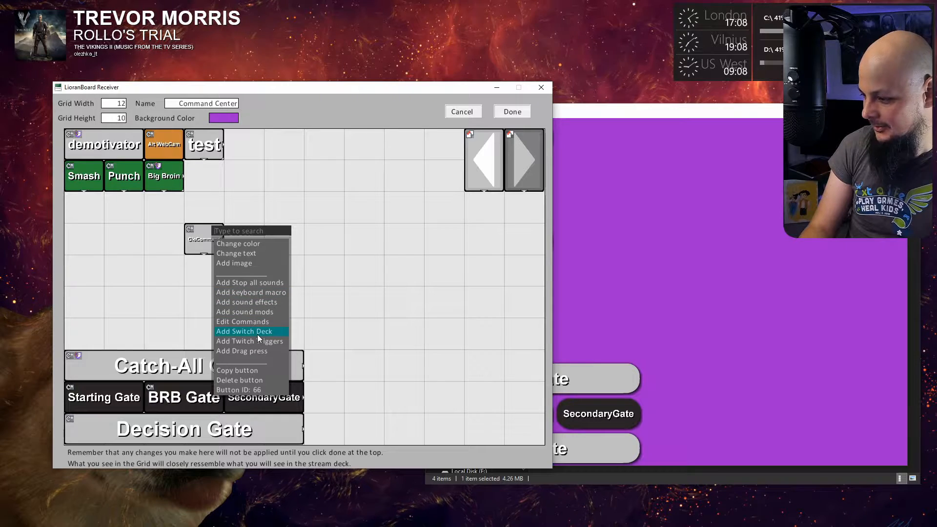
click(250, 340)
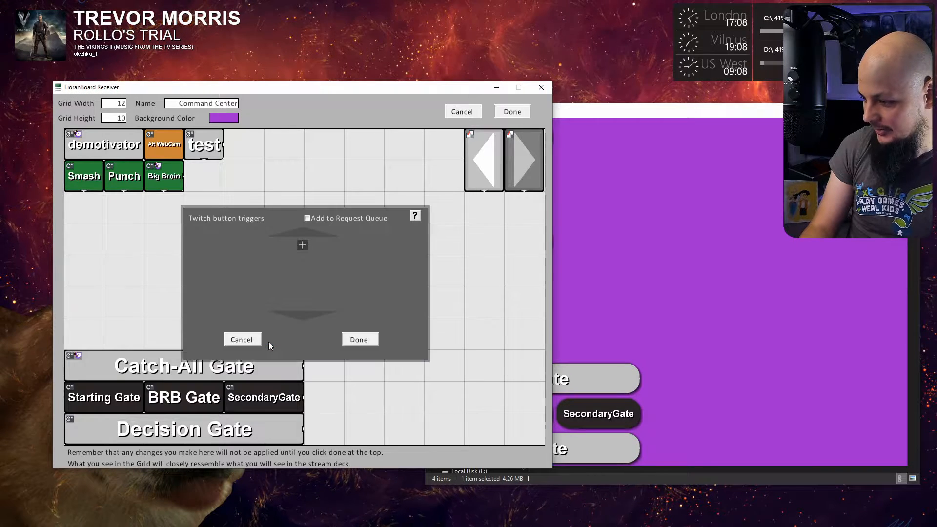
click(301, 245)
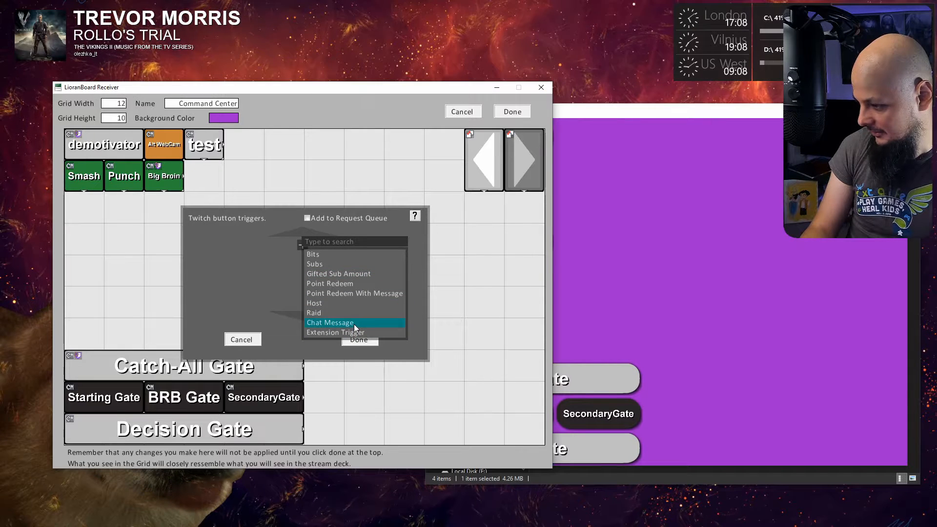
click(329, 322)
text(!hi)
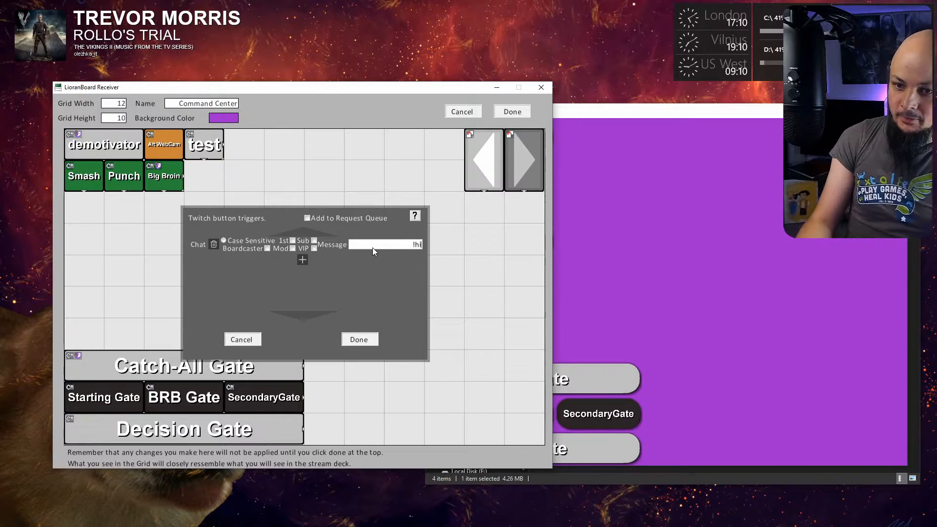
click(359, 338)
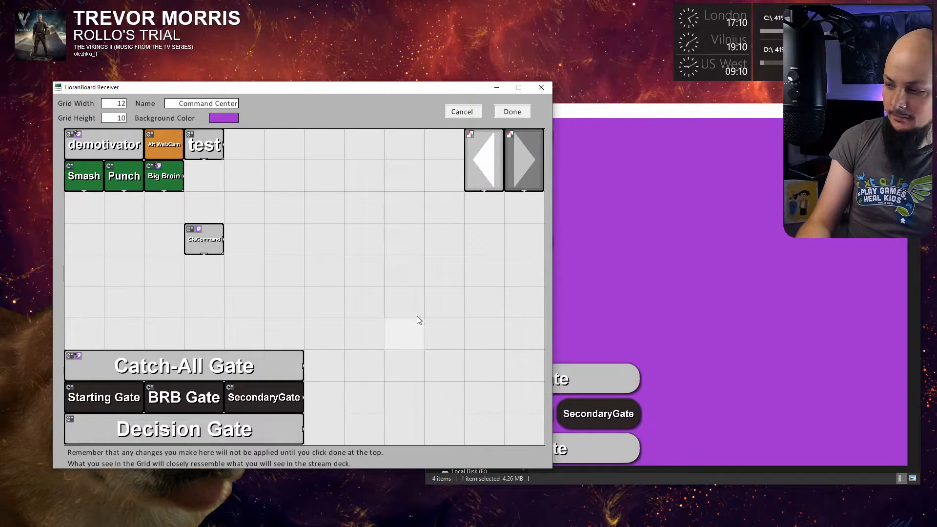
click(511, 112)
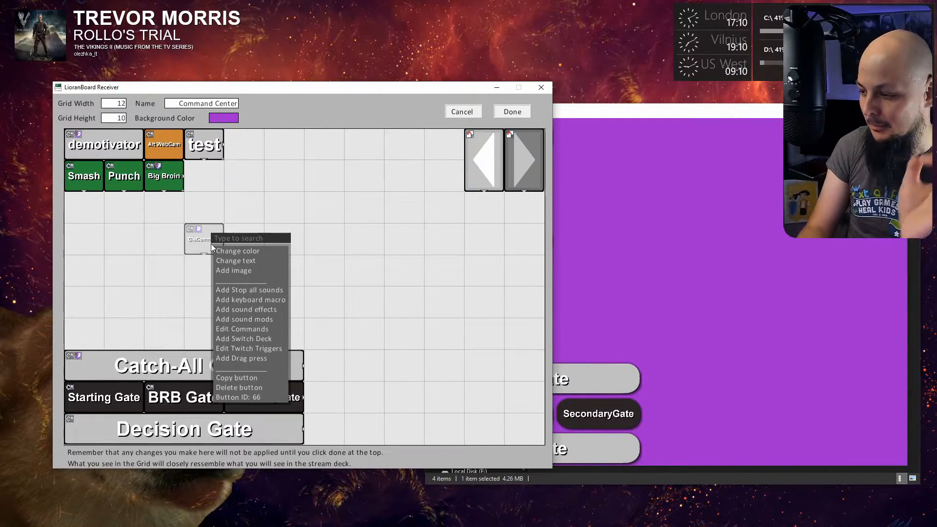
- Add Math: Trigger Pull as OleCommand's second command, found by searching 'math'
click(242, 329)
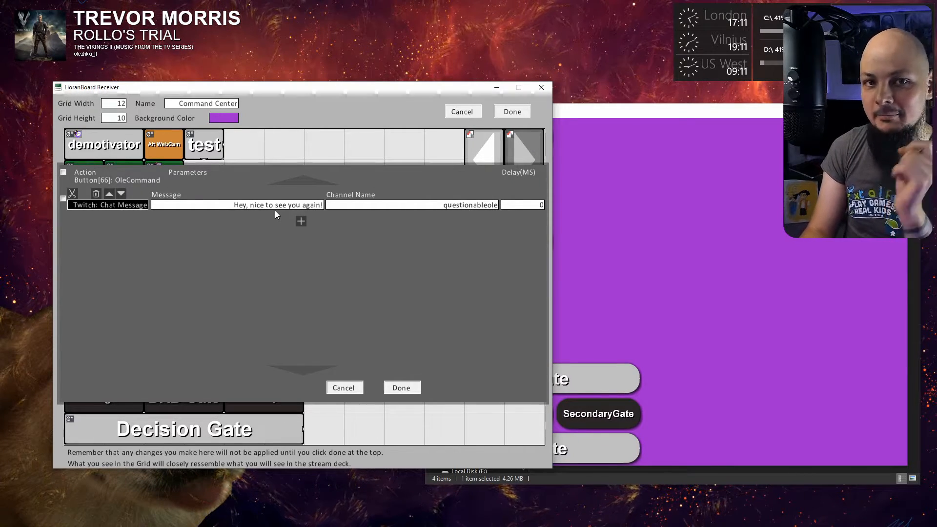
click(301, 221)
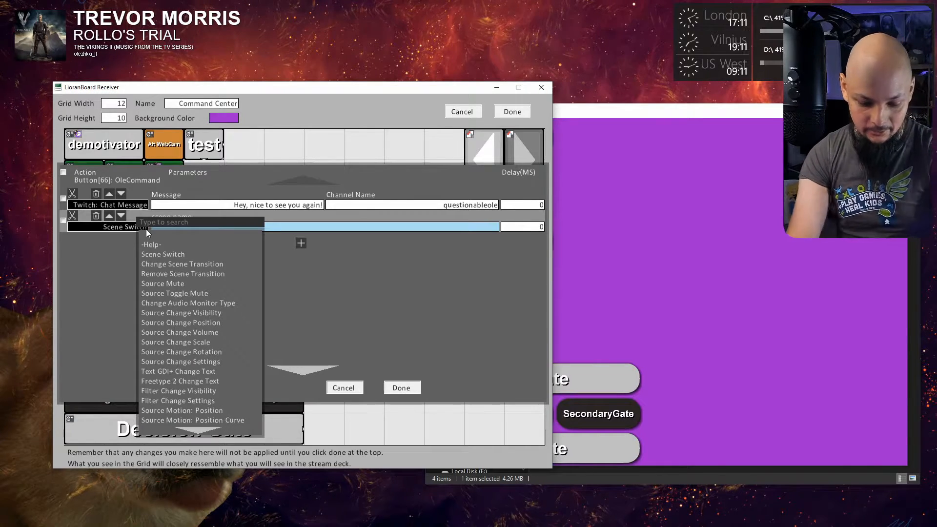
text(math)
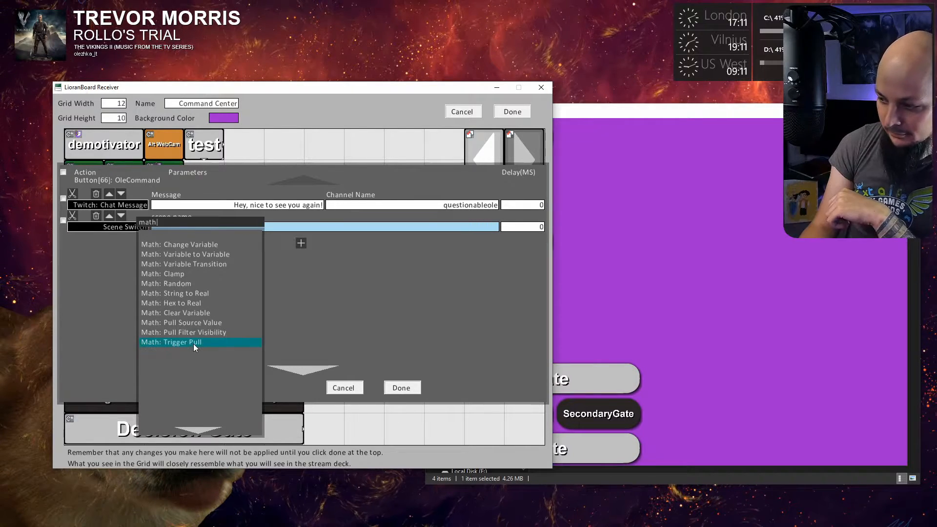
click(171, 341)
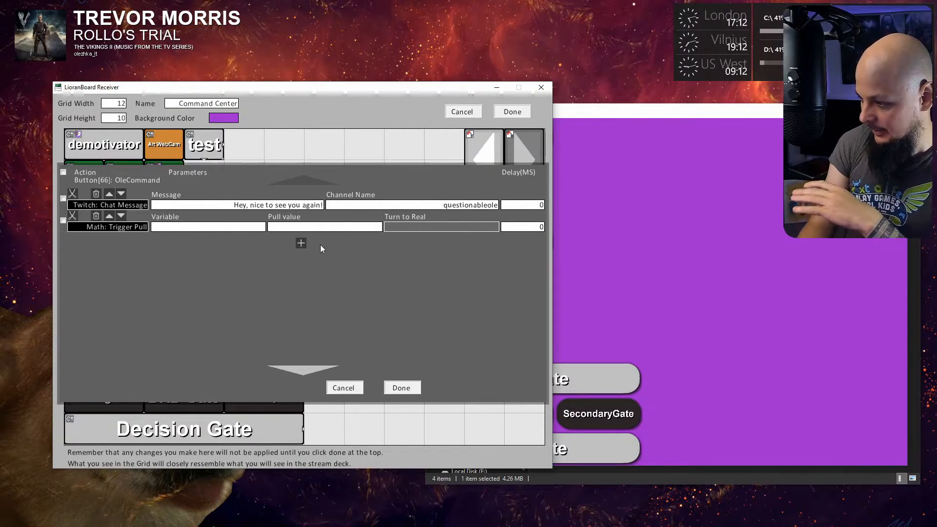
mouse_move(412, 249)
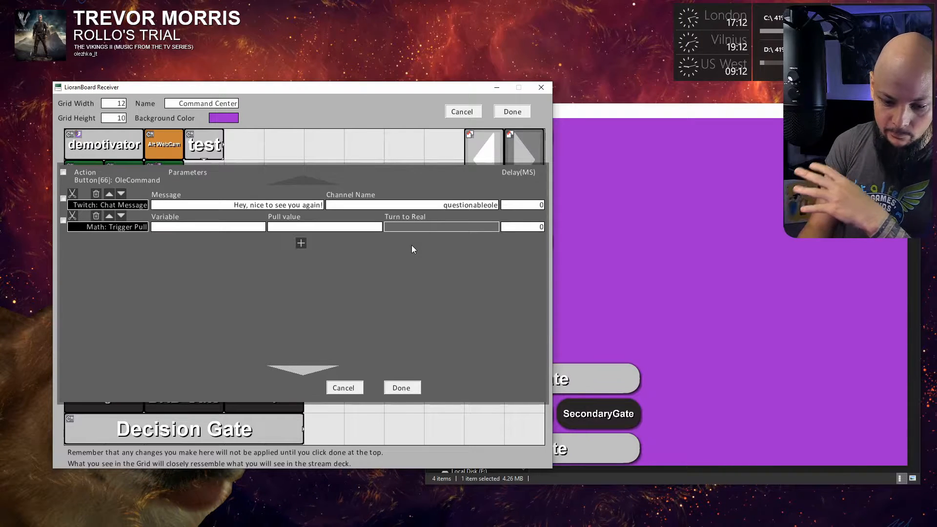
mouse_move(199, 238)
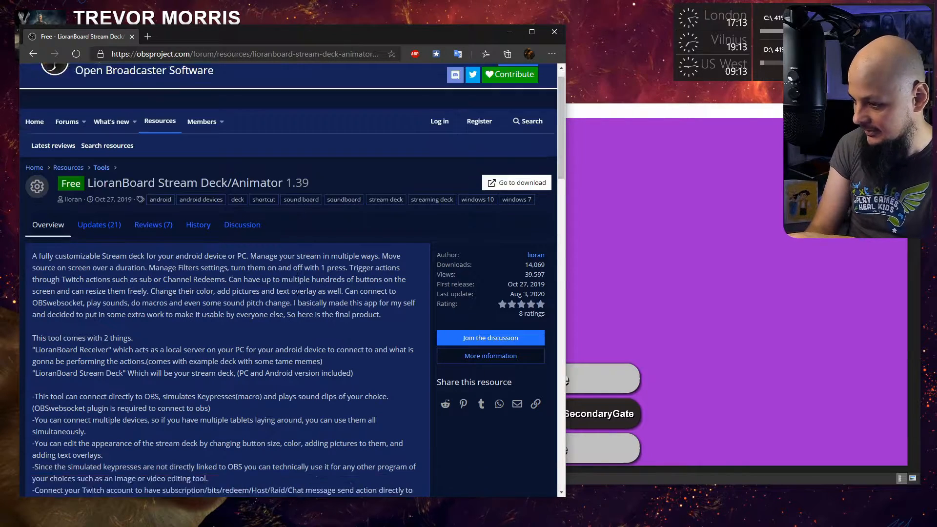
- Scroll the LioranBoard resource page down to its help and tutorial links
scroll(down, 3)
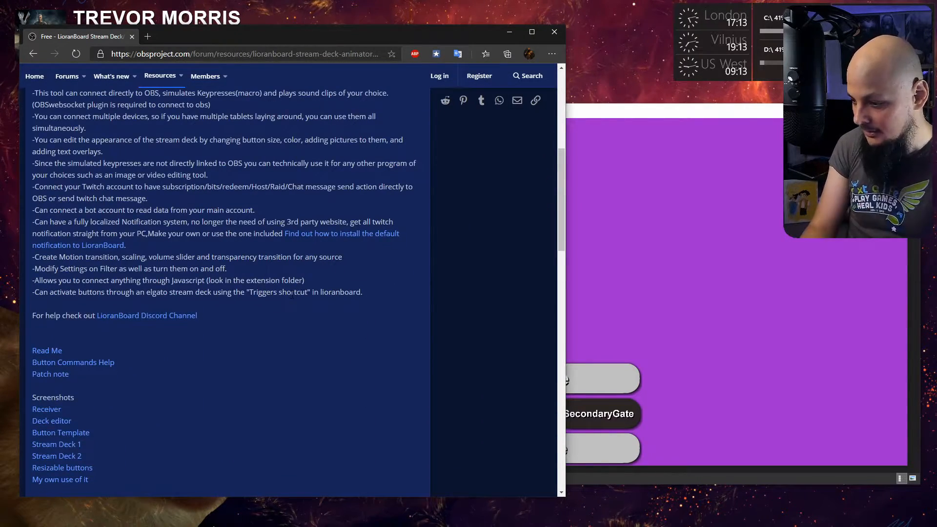
scroll(down, 3)
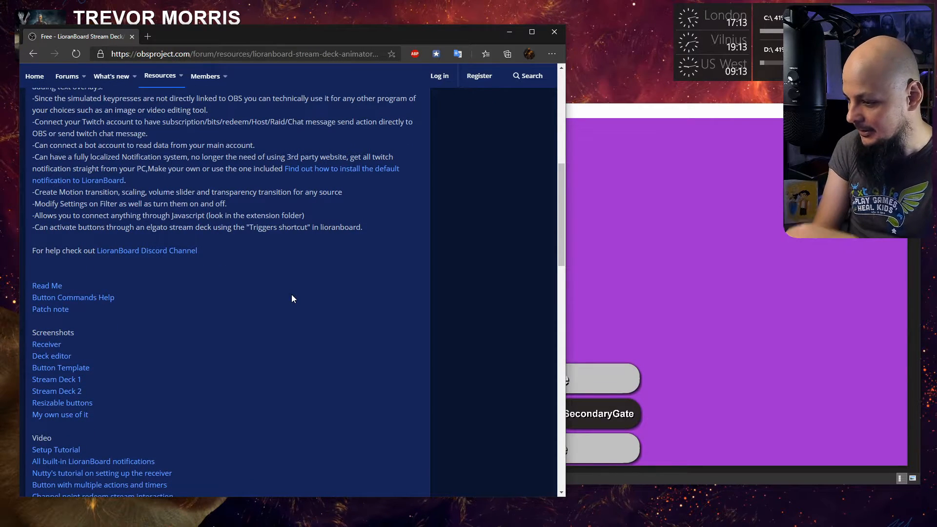
mouse_move(73, 297)
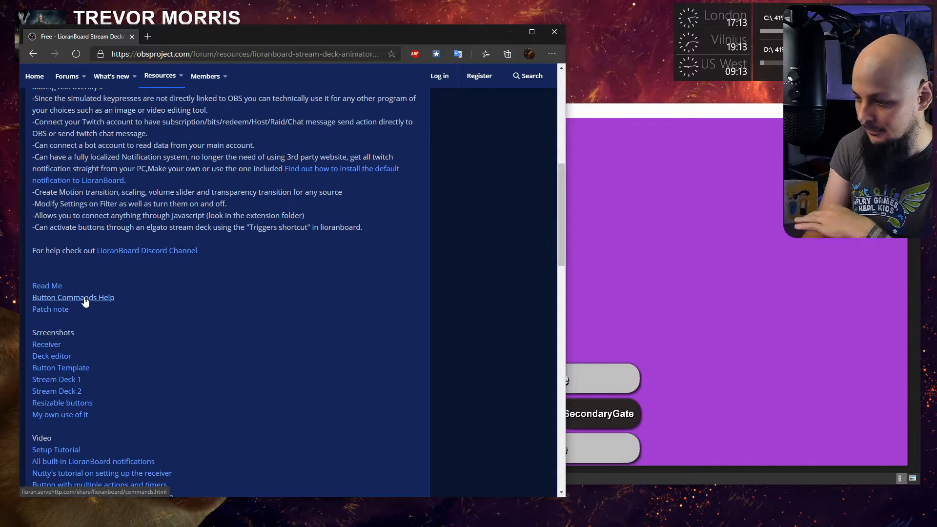
- Show the Button Commands Help at the Math: Trigger Pull entry, beside the Receiver window
click(72, 298)
text(trigg)
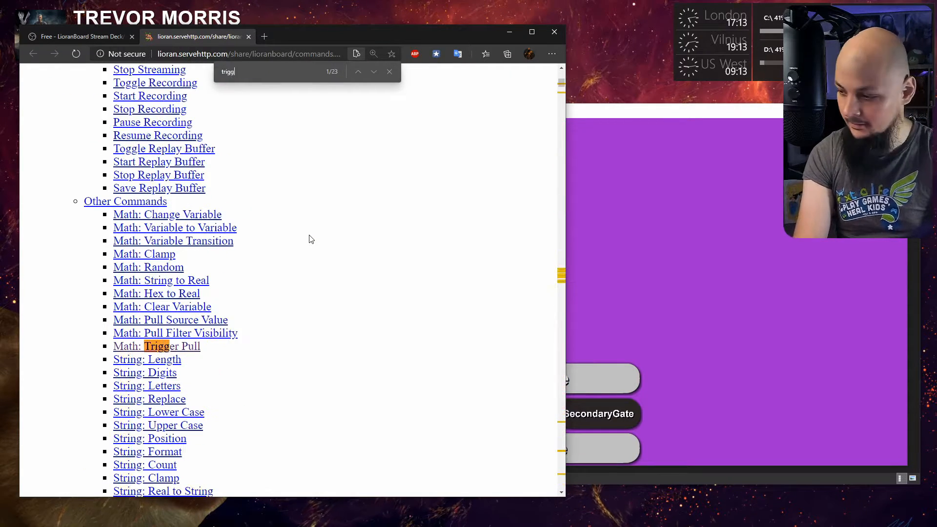
click(156, 346)
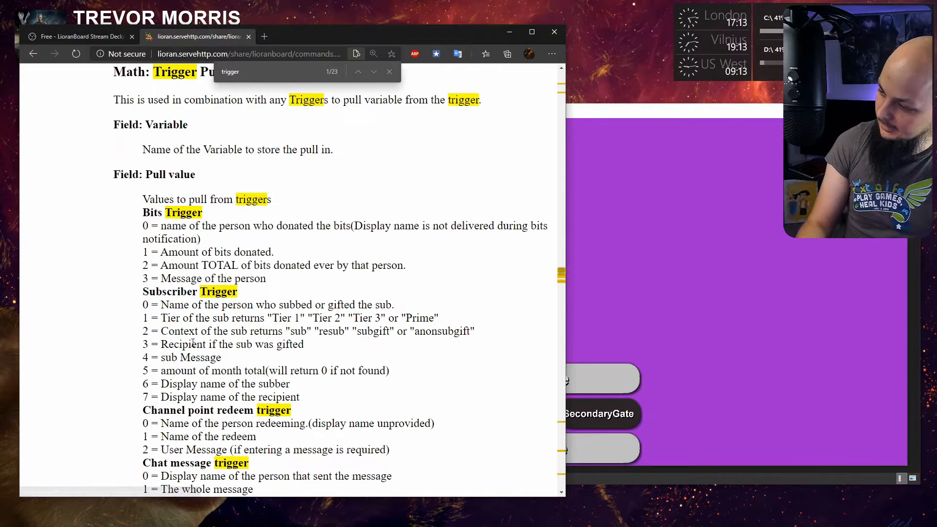
click(389, 71)
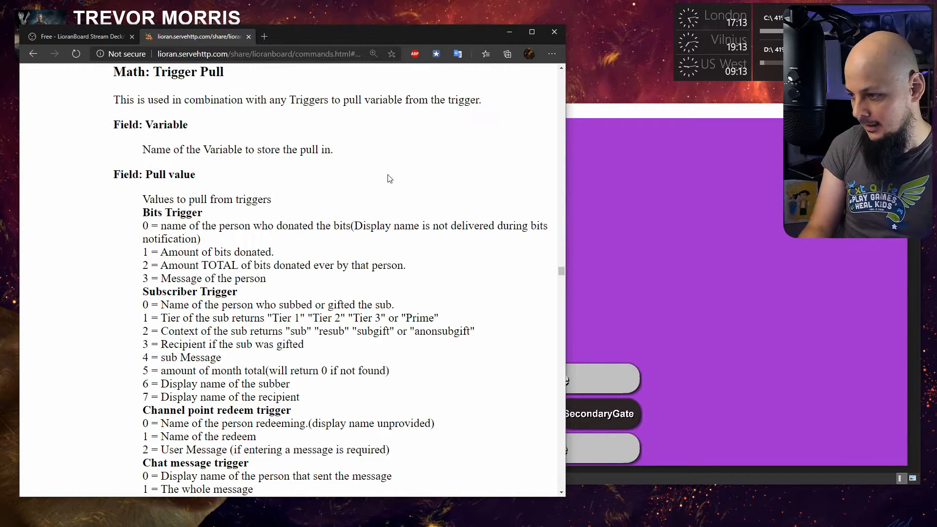
drag(125, 100, 327, 100)
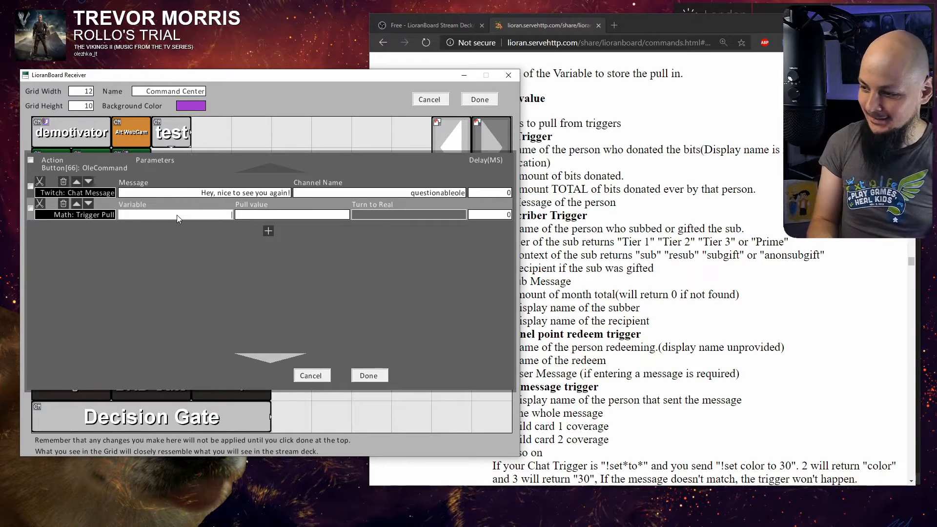
- Make Trigger Pull store value 0 in 'myvariable' with Turn to Real false, and save
text(my)
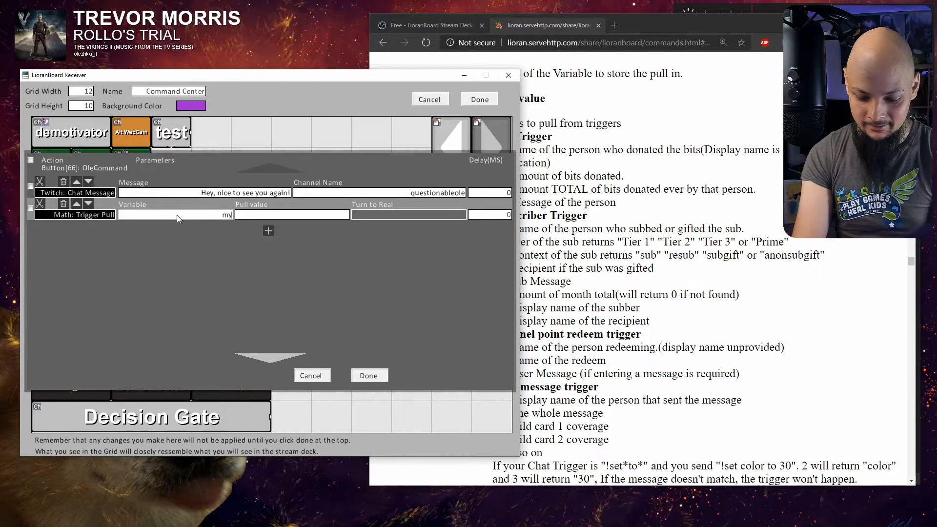
text(variable)
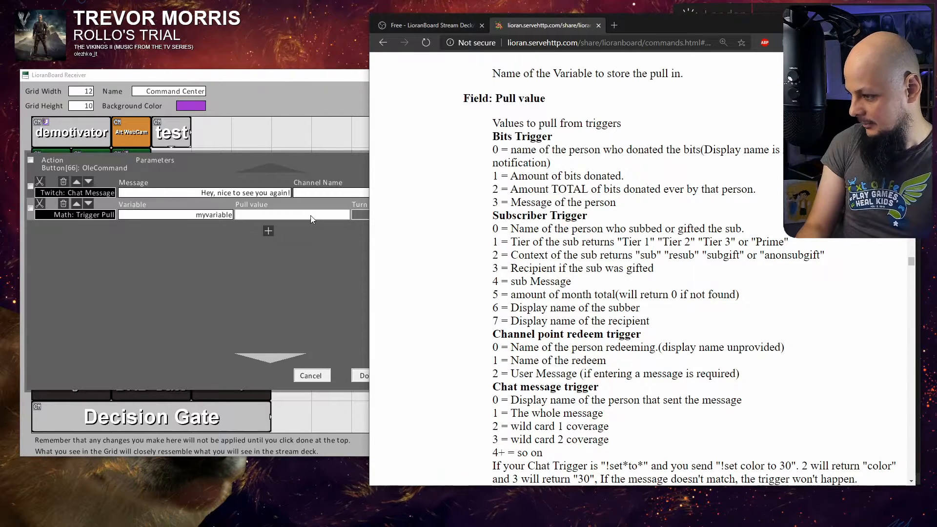
scroll(down, 3)
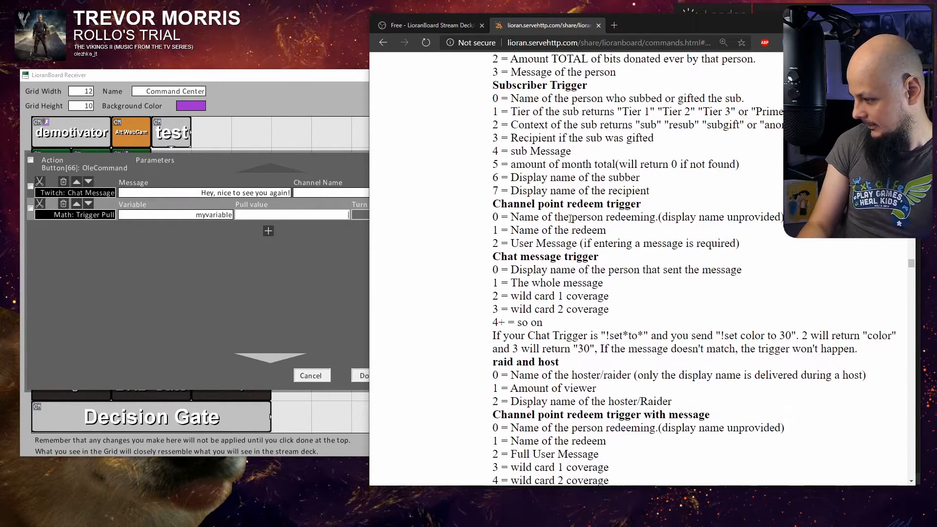
scroll(down, 3)
text(0)
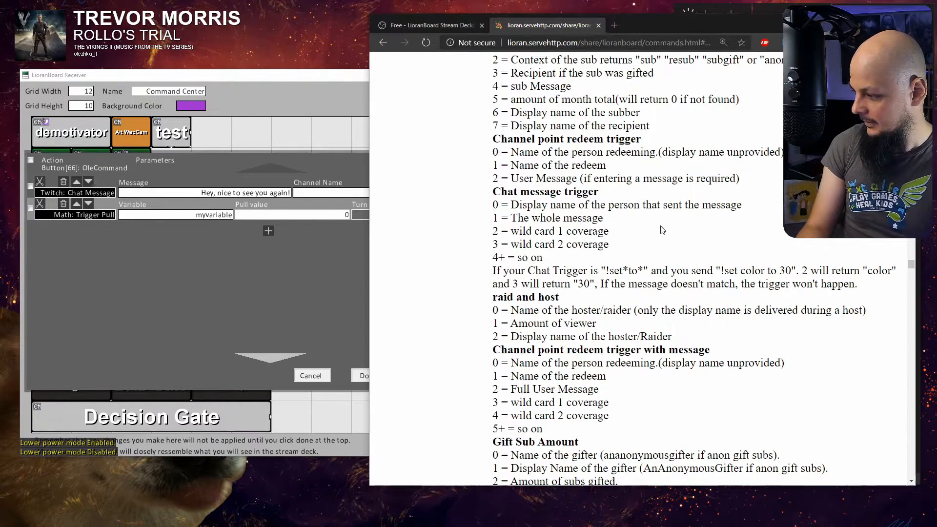
double_click(625, 205)
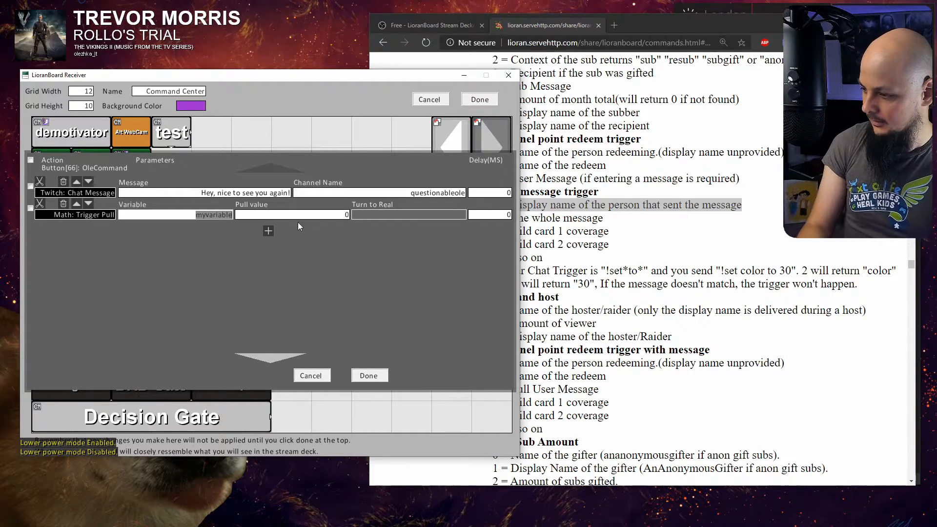
click(409, 214)
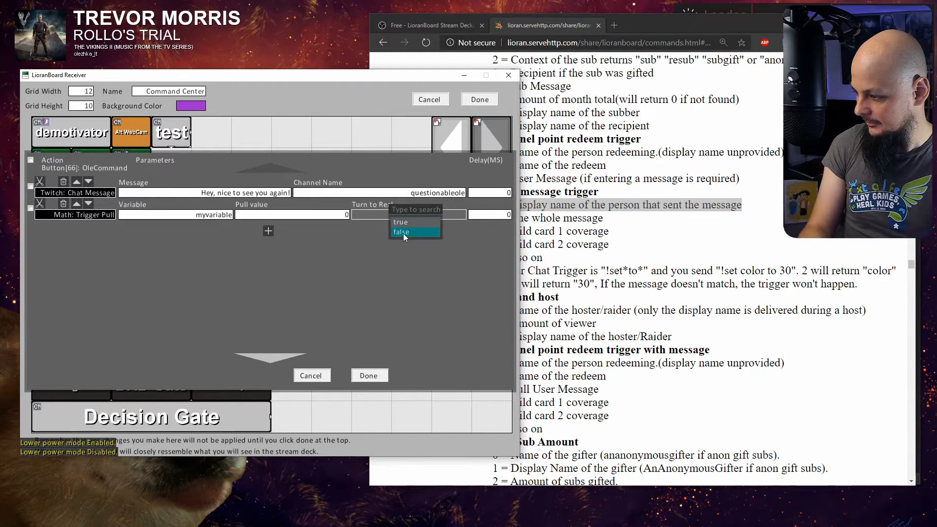
click(402, 232)
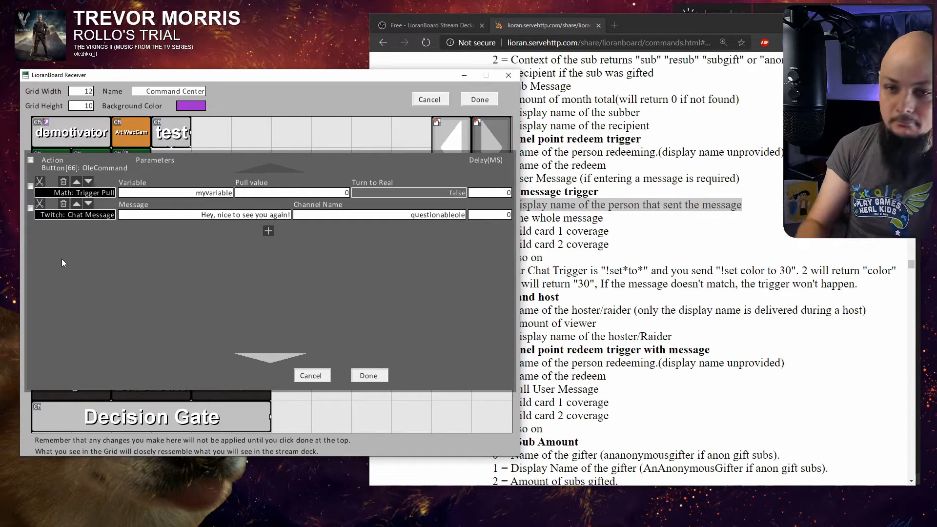
mouse_move(249, 311)
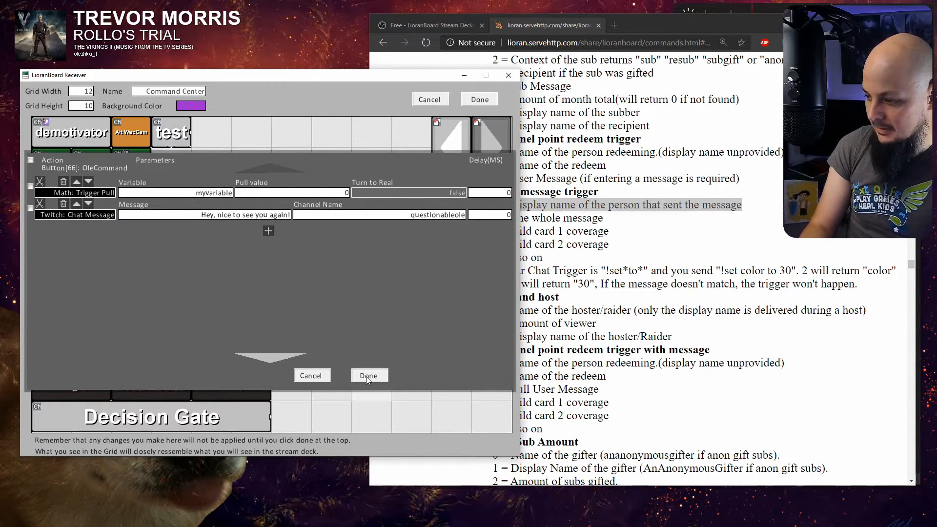
click(369, 375)
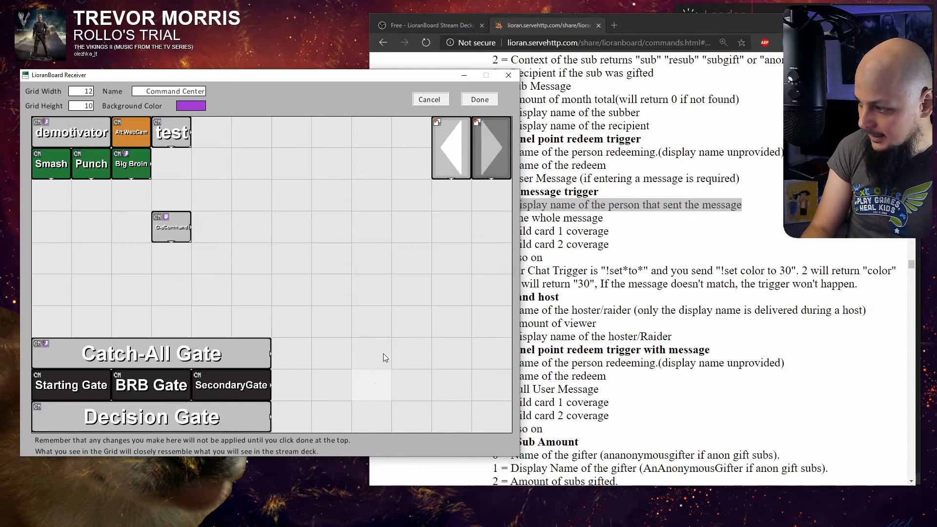
- Save the Command Center deck and return to the main deck list
click(478, 98)
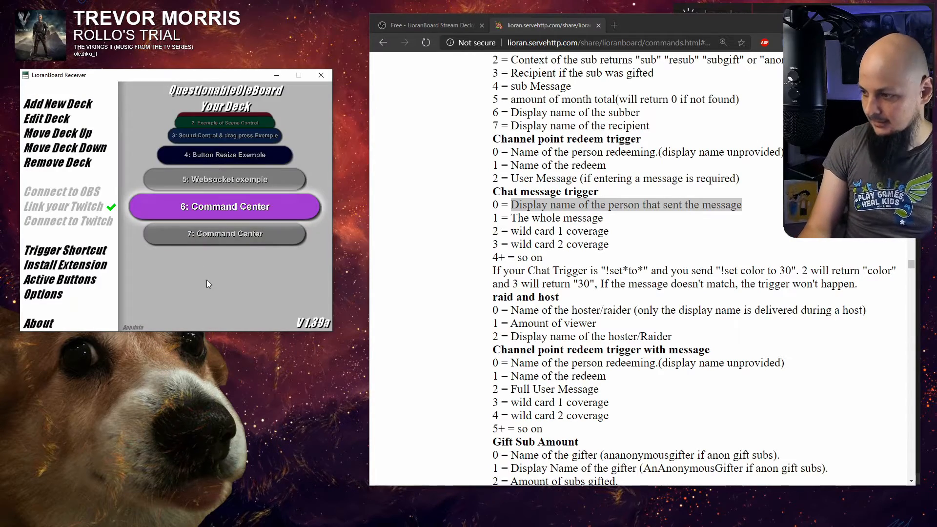
- Reopen Command Center and add a Compare: Skip if command to OleCommand
double_click(225, 206)
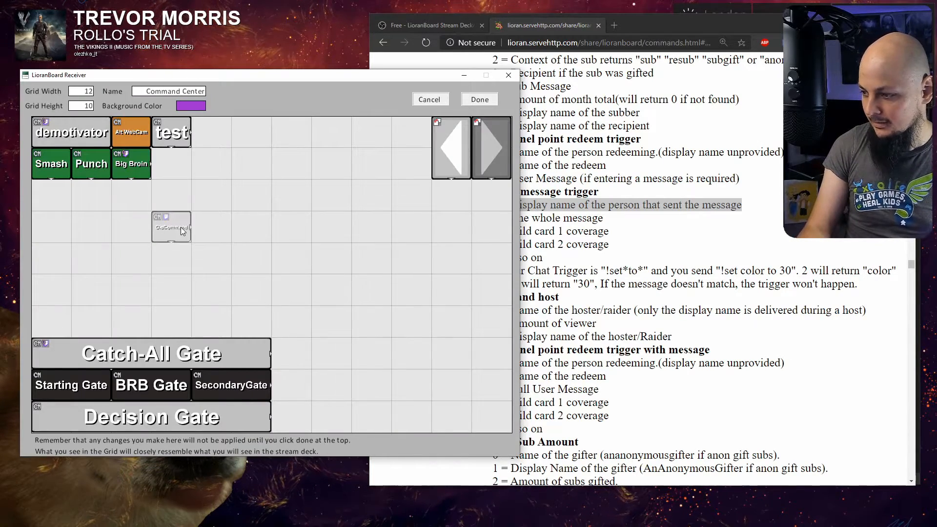
right_click(171, 226)
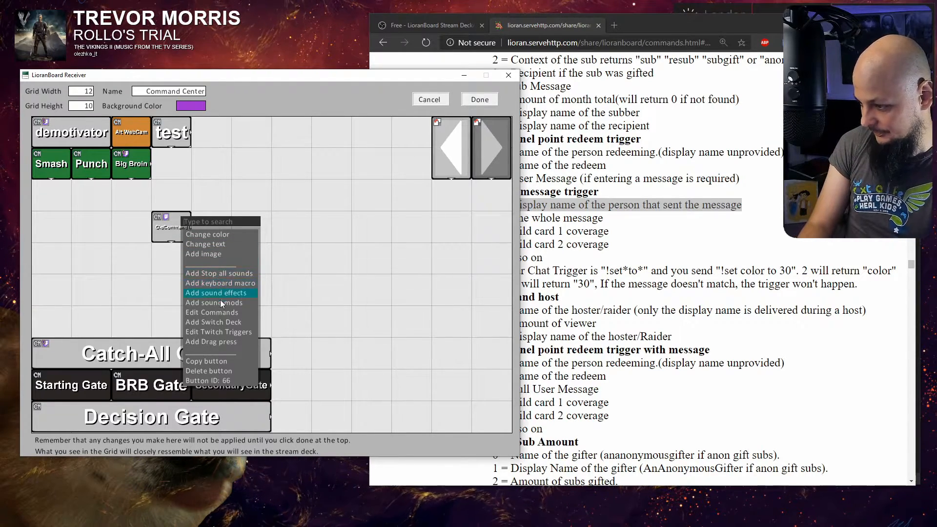
click(212, 312)
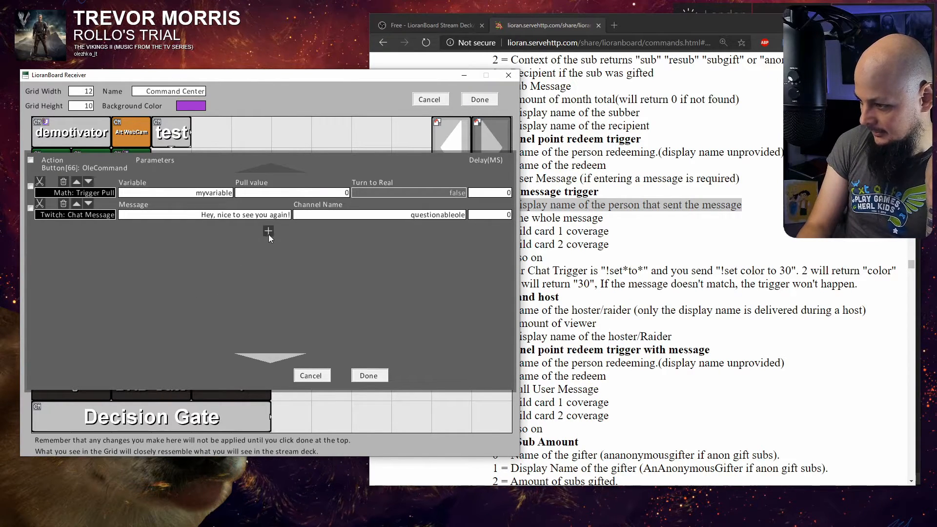
click(268, 230)
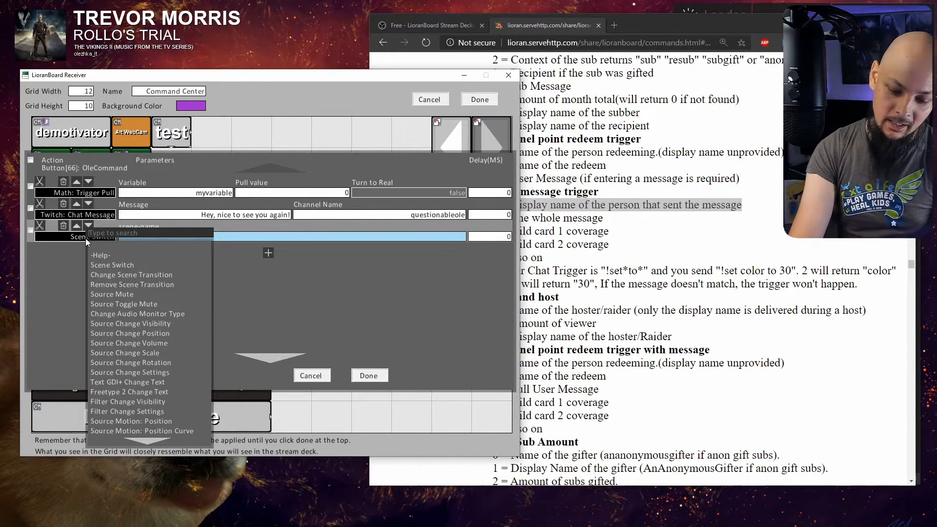
text(compl)
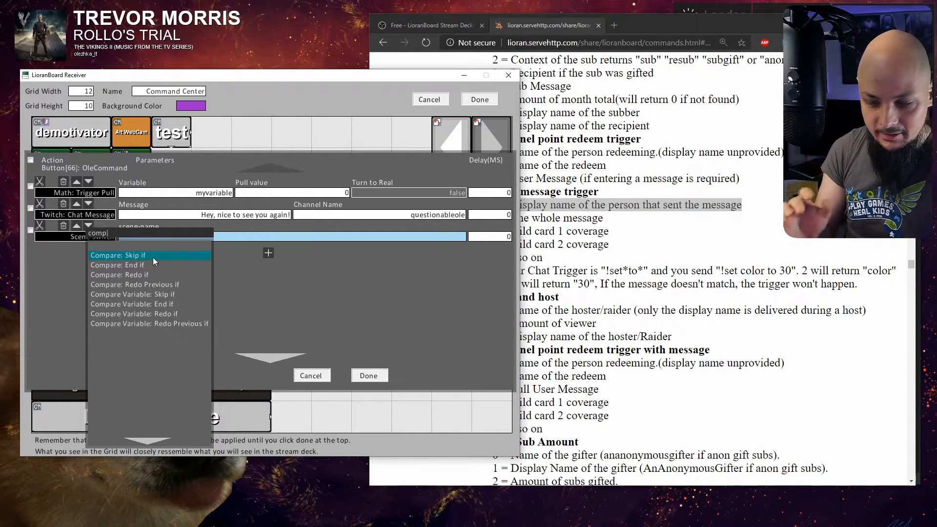
click(127, 255)
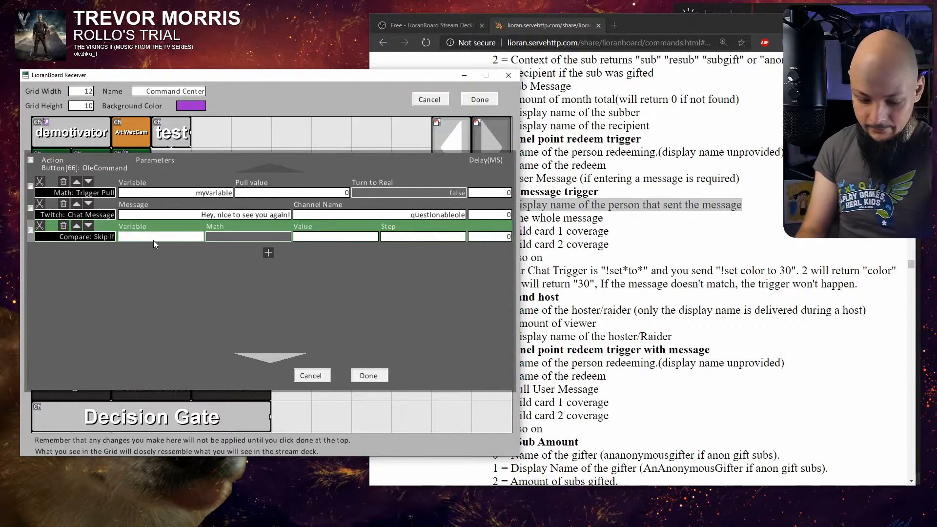
- Set the skip-if to check myvariable != (String) against a name beginning 'Quest'
text(my)
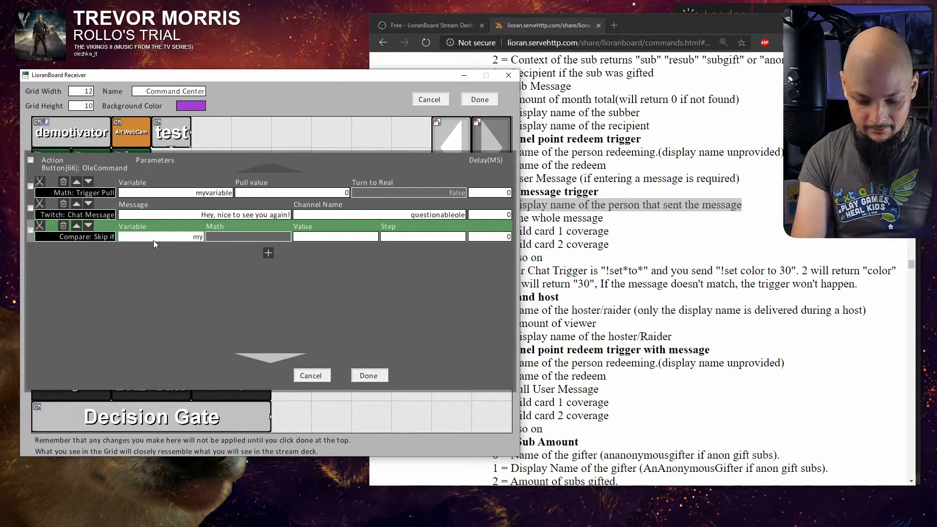
text(myvariable)
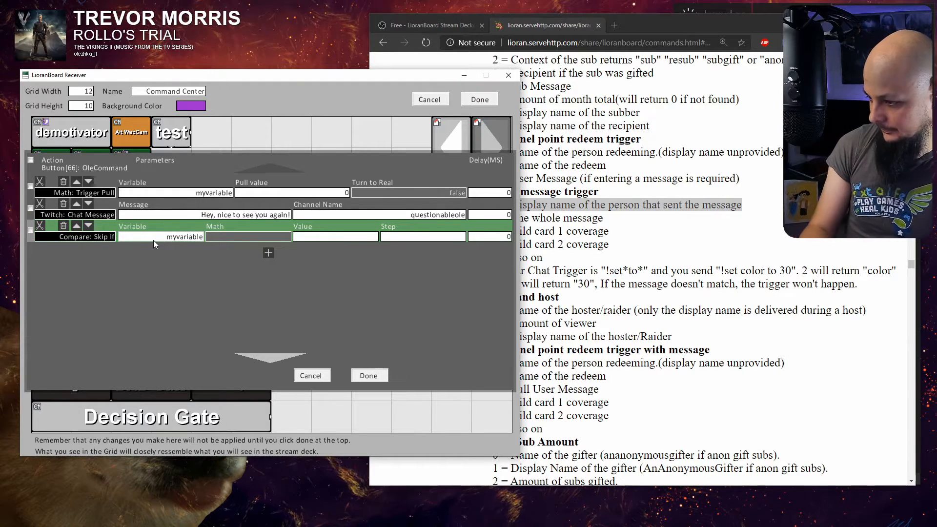
click(247, 236)
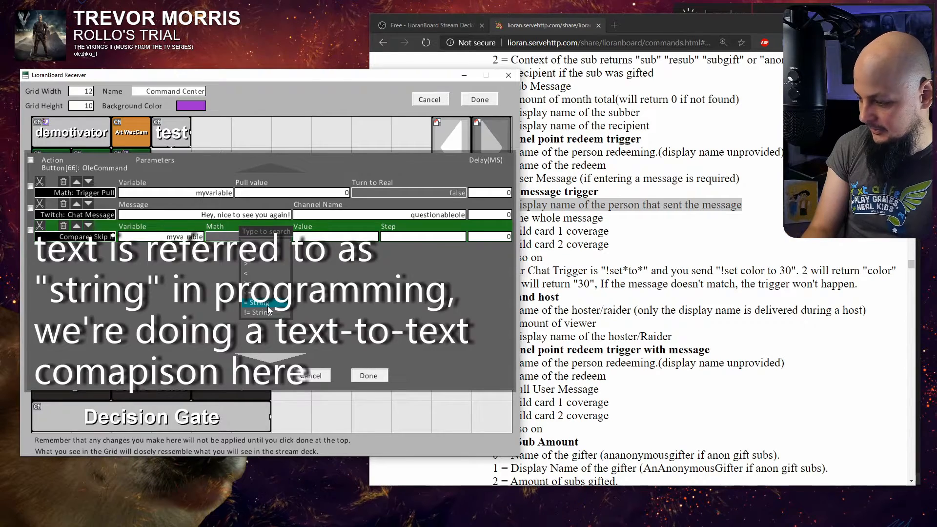
click(261, 311)
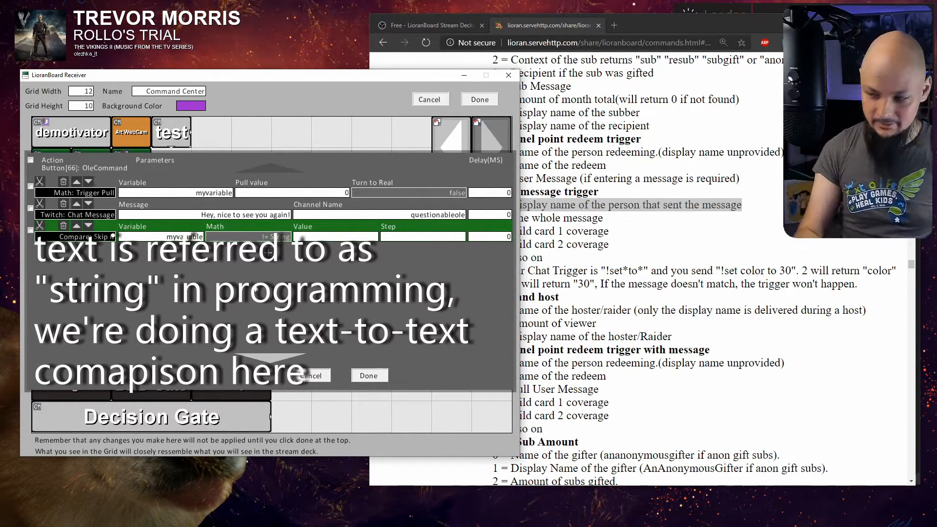
text(QuestionableOle)
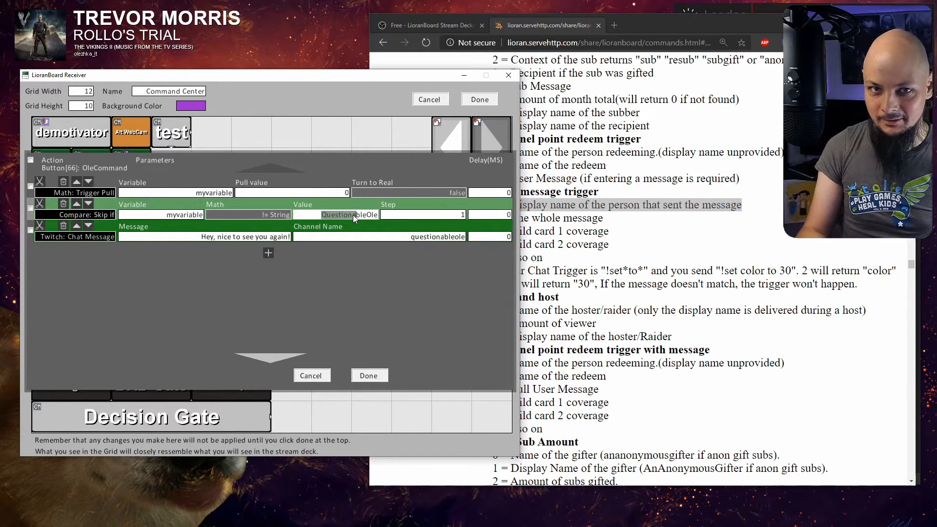
mouse_move(352, 223)
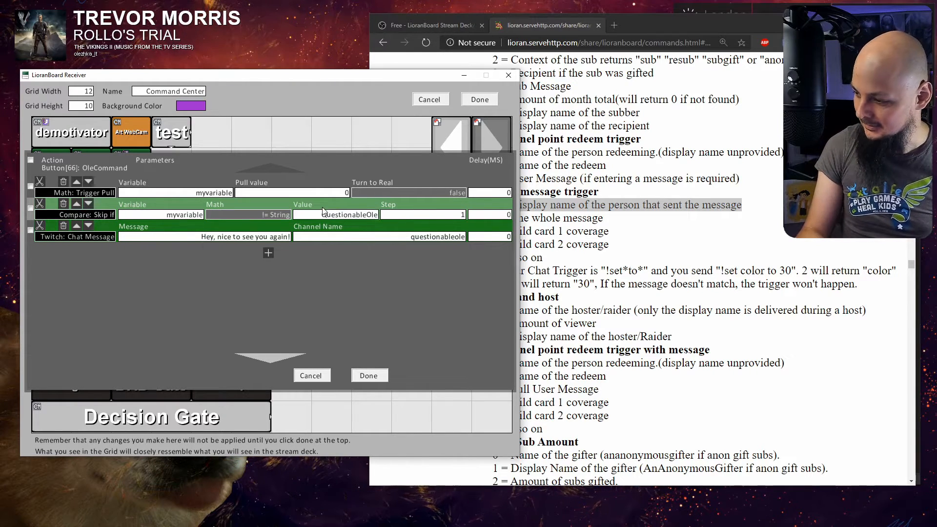
- Set the skip check to compare the name against 'QuestionableOleNot', skipping 1 step, and save
click(336, 213)
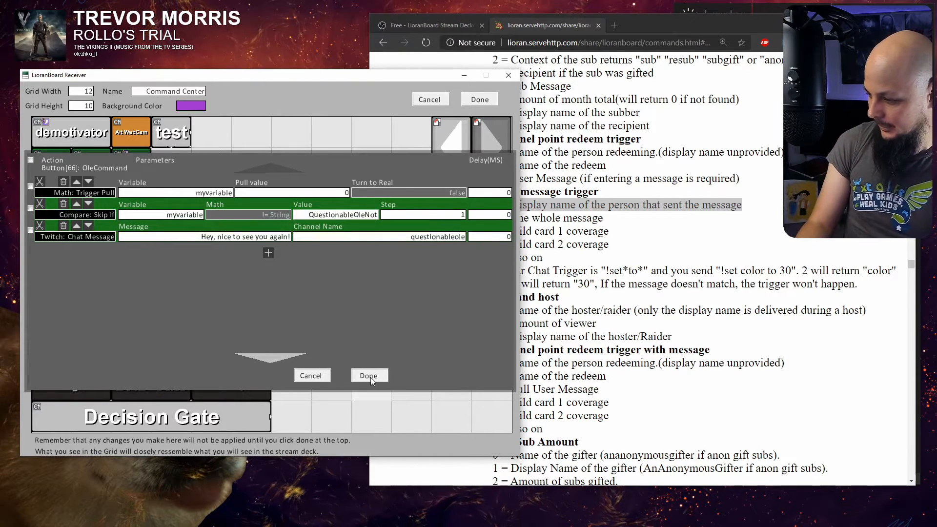
click(368, 375)
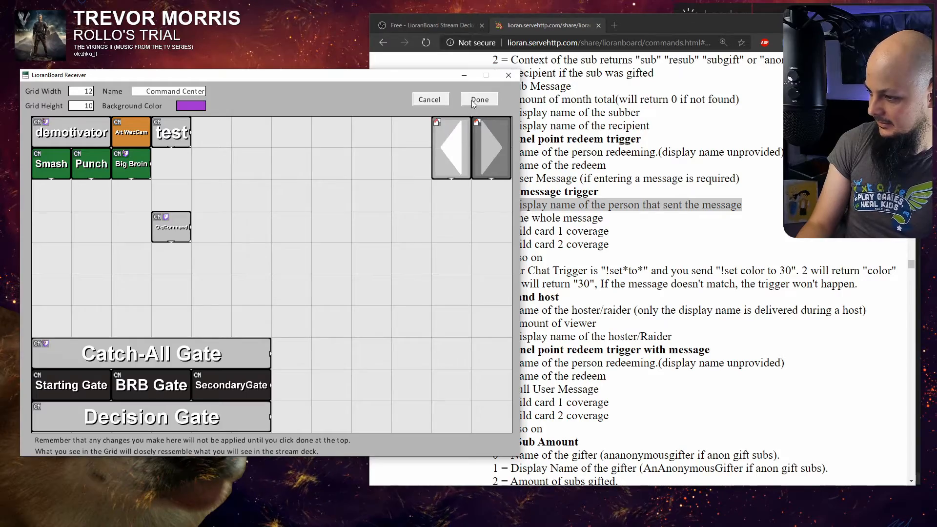
- Send '!hi' in the OBS Twitch chat dock to test the button's reply
click(478, 99)
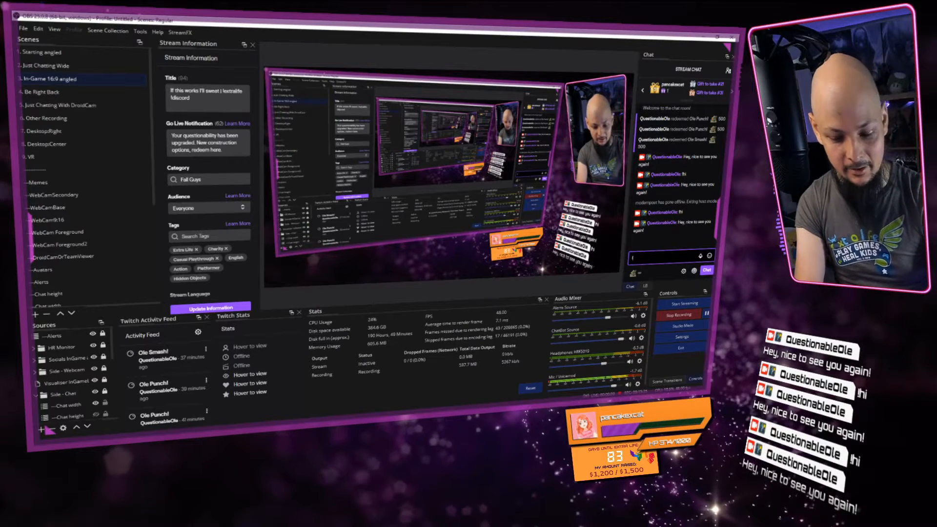
text(!hi)
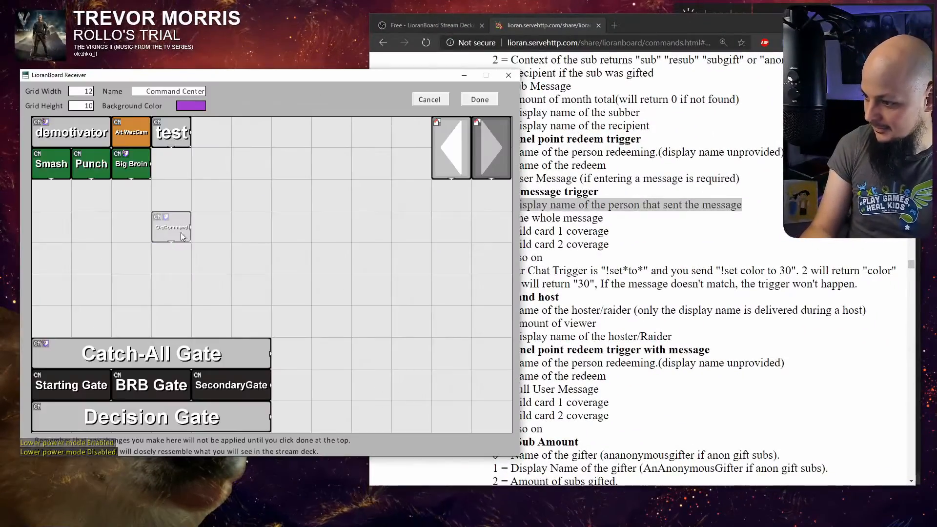
- Open the OleCommand button on the Command Center deck, then save the deck with Done
double_click(171, 226)
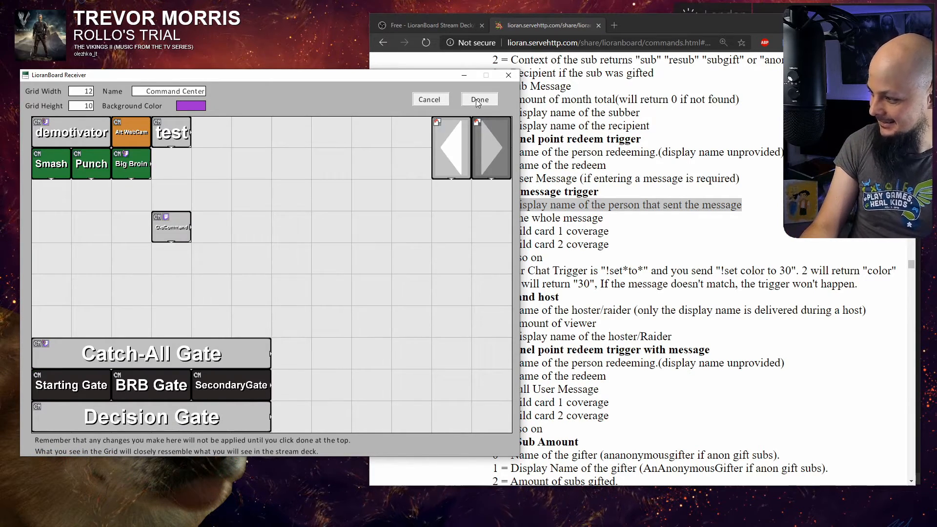
click(479, 99)
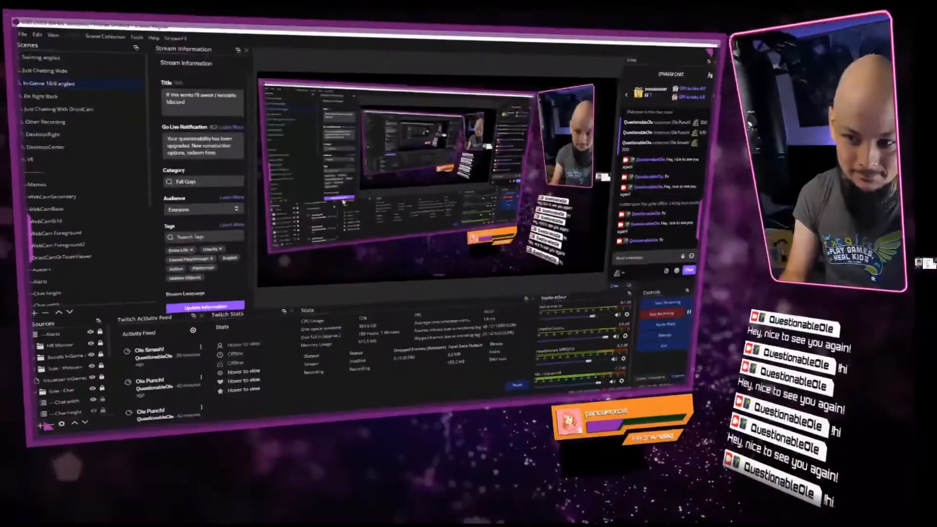